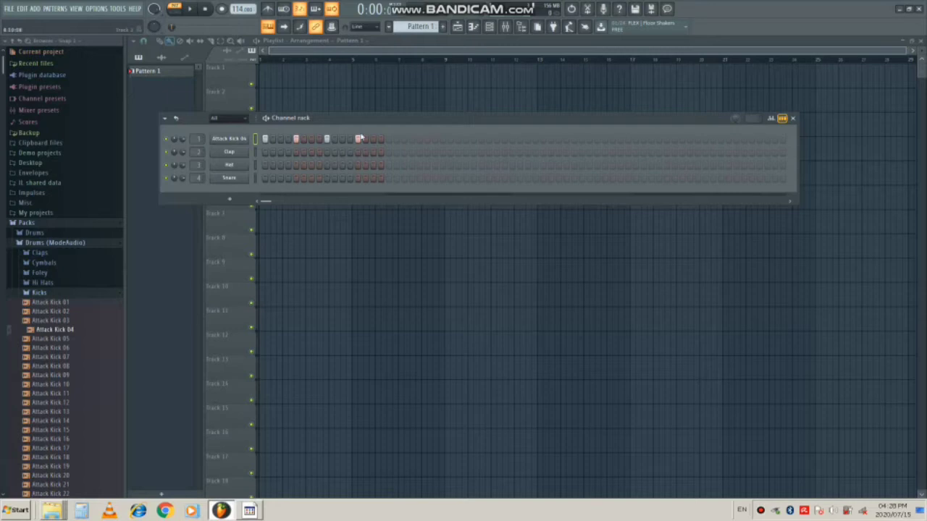
pyautogui.moveTo(40, 292)
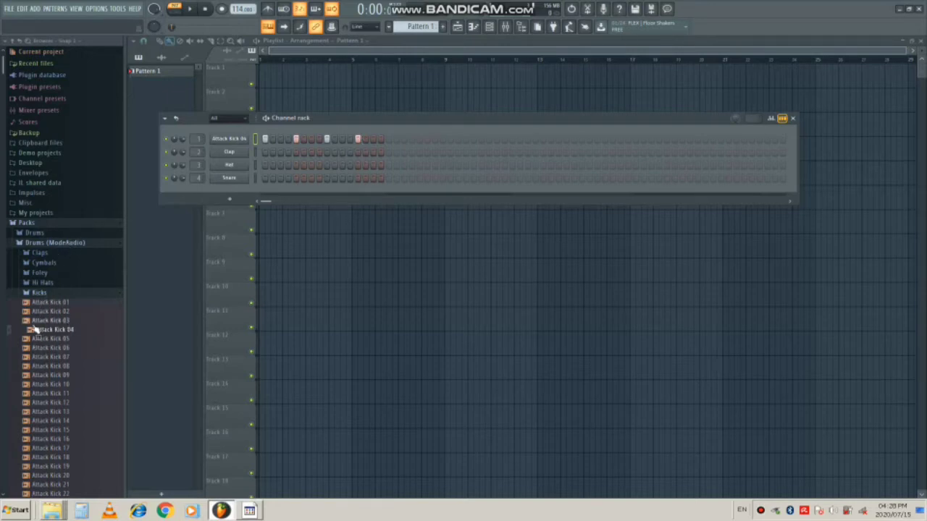
pyautogui.moveTo(45, 327)
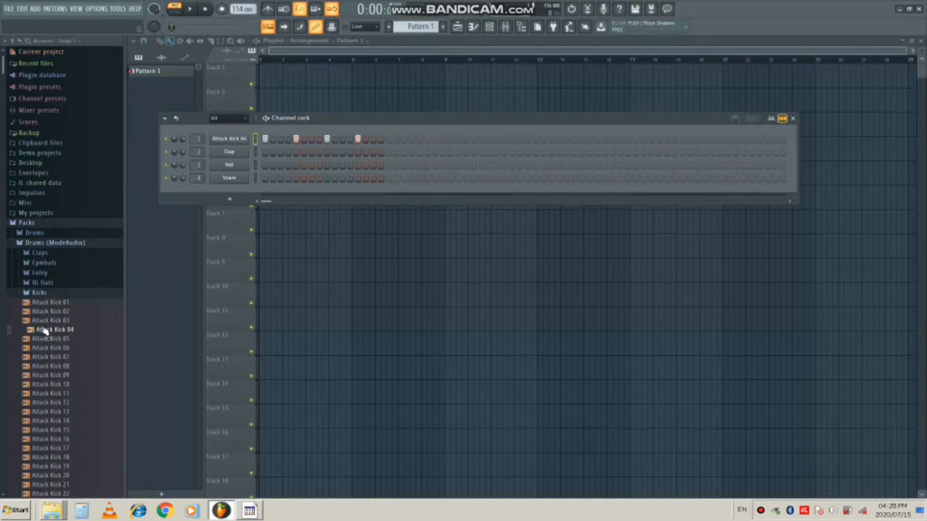
pyautogui.moveTo(122, 281)
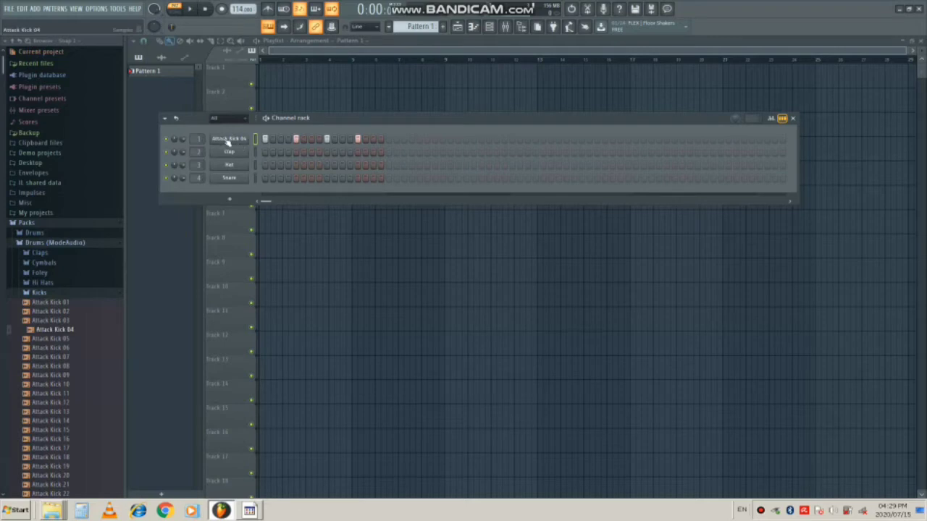
# Bring up the Attack Kick 04 channel's sampler settings with its waveform
pyautogui.click(229, 139)
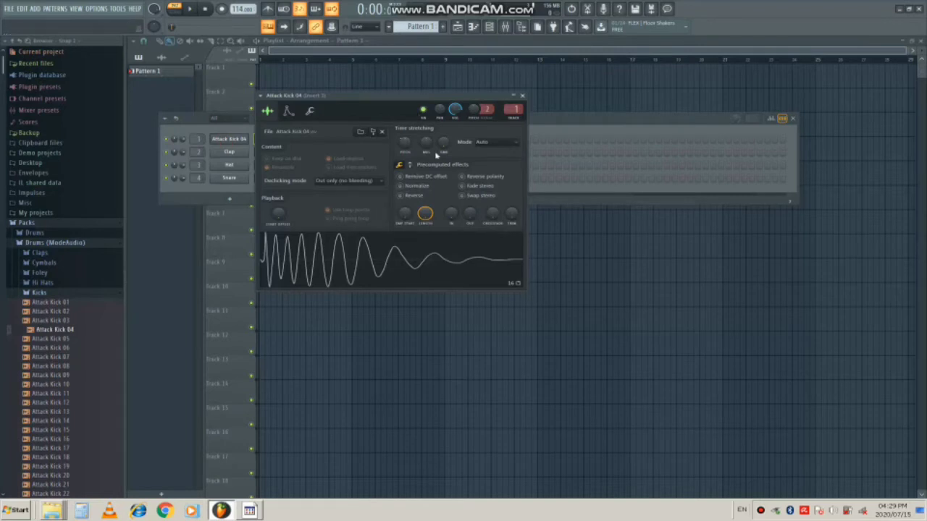
pyautogui.moveTo(458, 168)
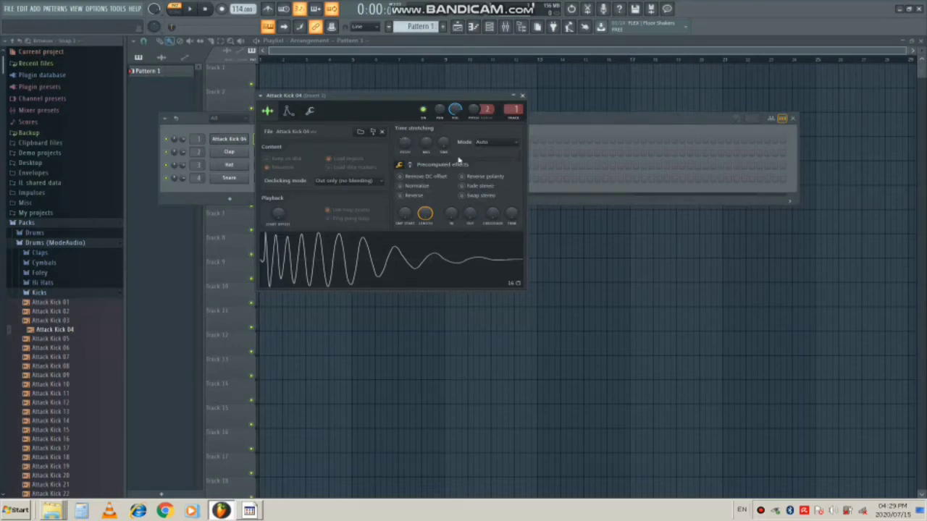
pyautogui.moveTo(485, 157)
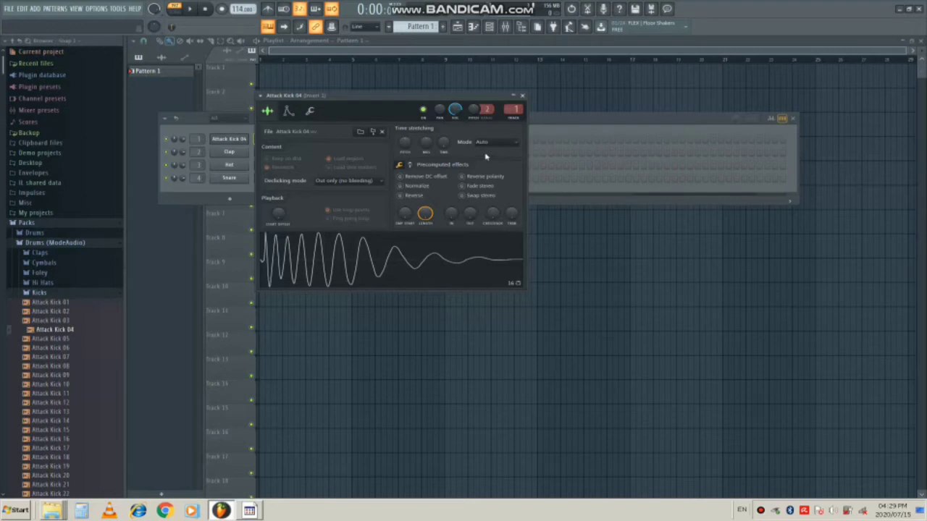
pyautogui.moveTo(397, 148)
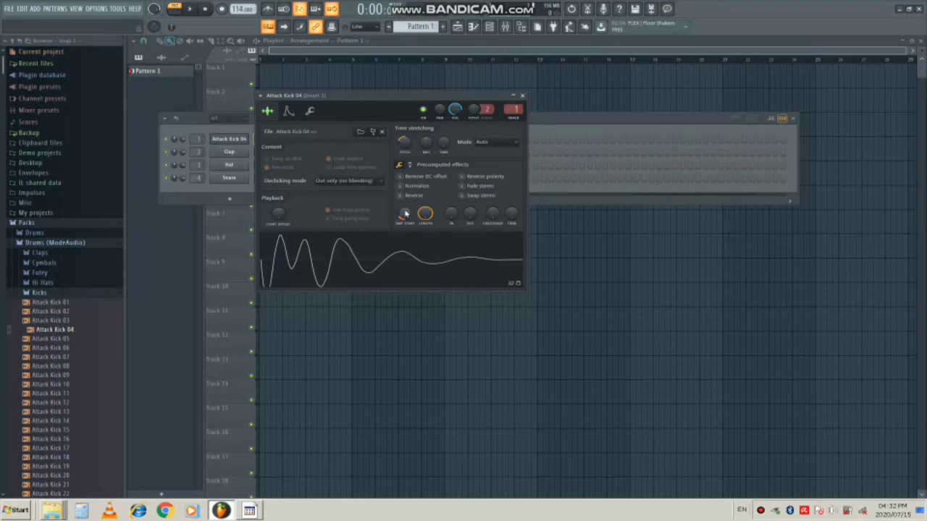
pyautogui.moveTo(454, 213)
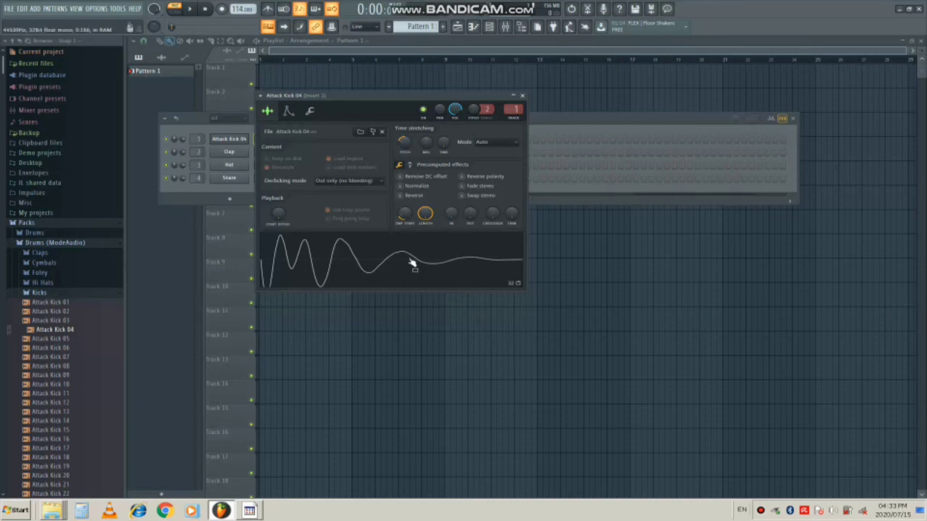
# Save the modified kick as a new WAV named 'Wanted' via the waveform's Save as option
pyautogui.rightClick(411, 262)
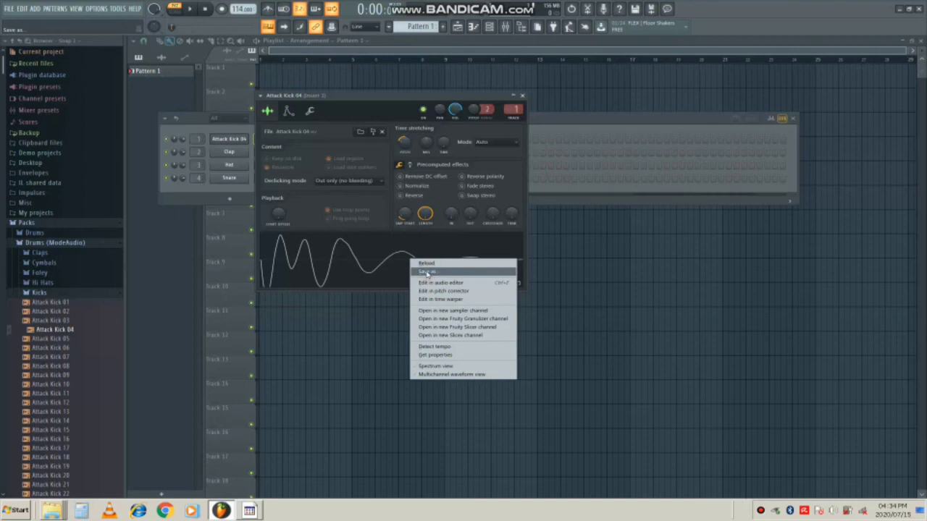
pyautogui.click(425, 272)
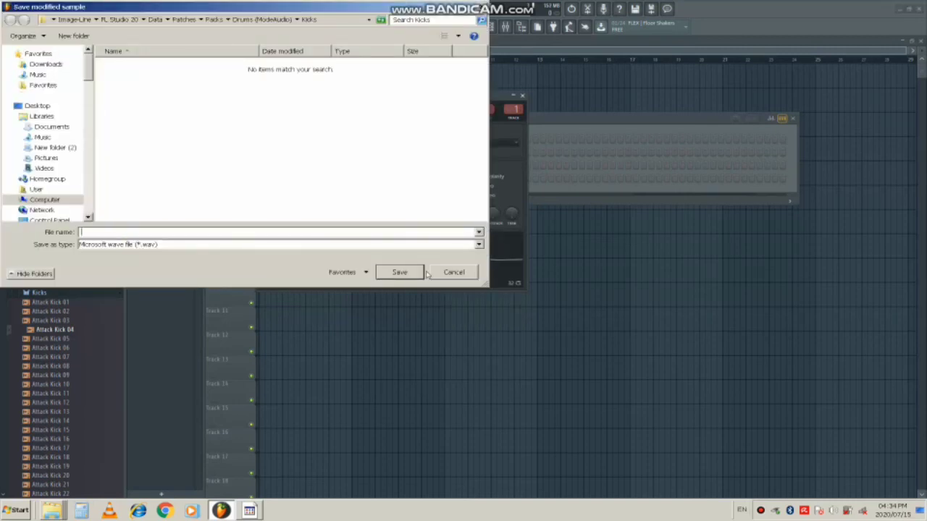
pyautogui.write('Wab')
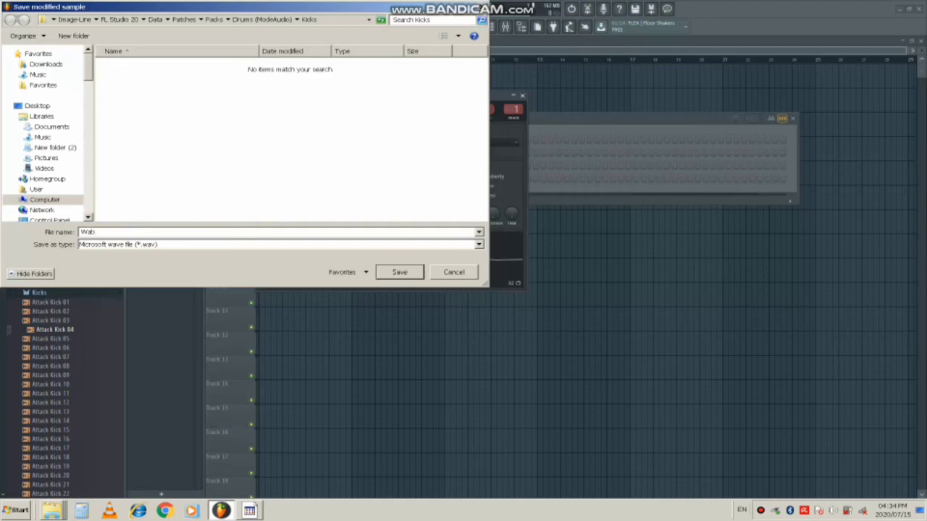
pyautogui.write('Wanted Waves Kick 1')
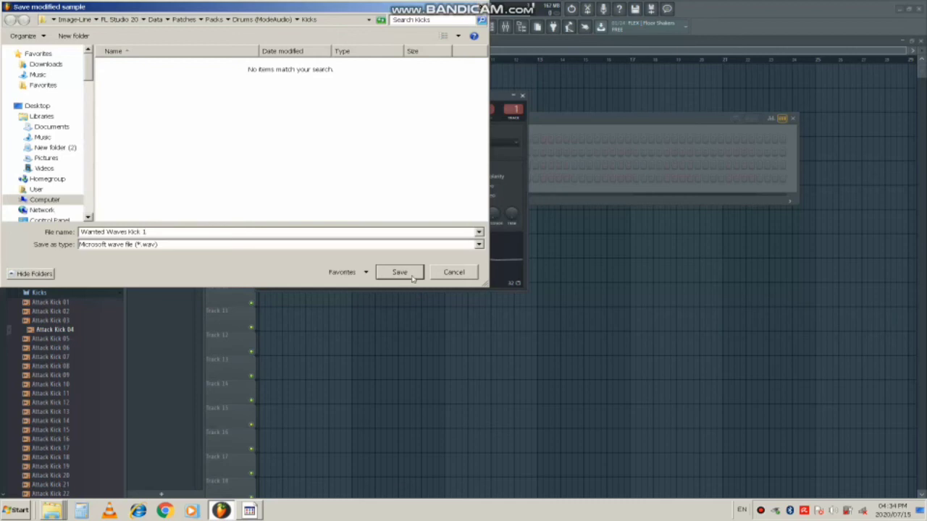
pyautogui.click(399, 273)
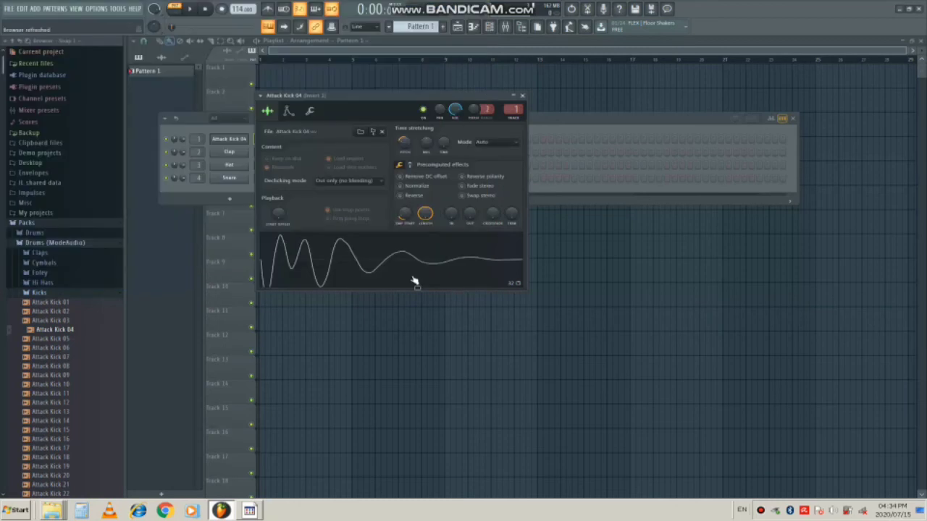